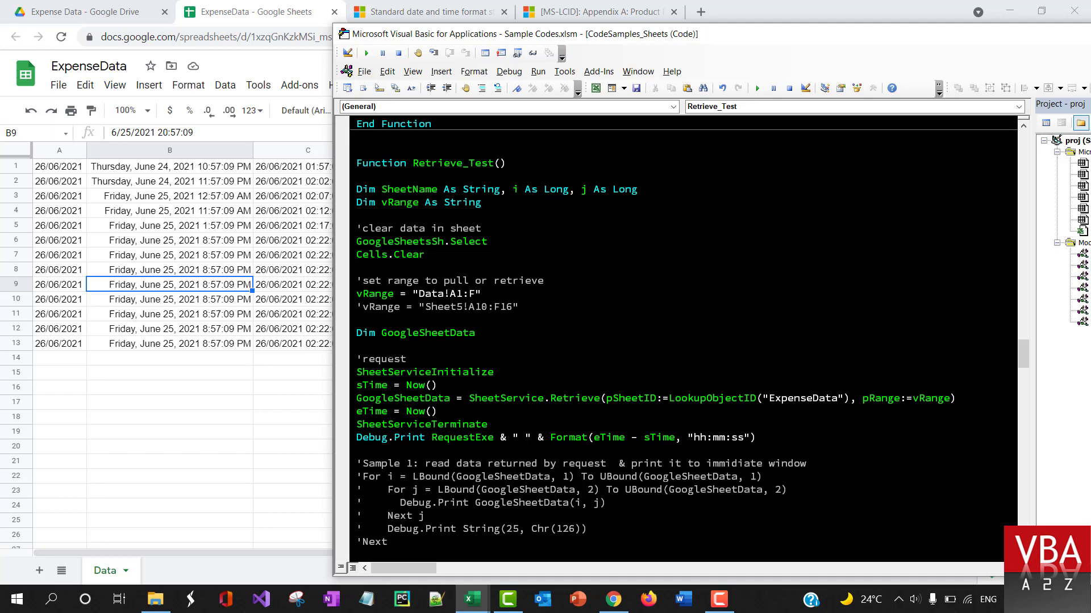
{"action": "mouse_move", "coordinate": [568, 363]}
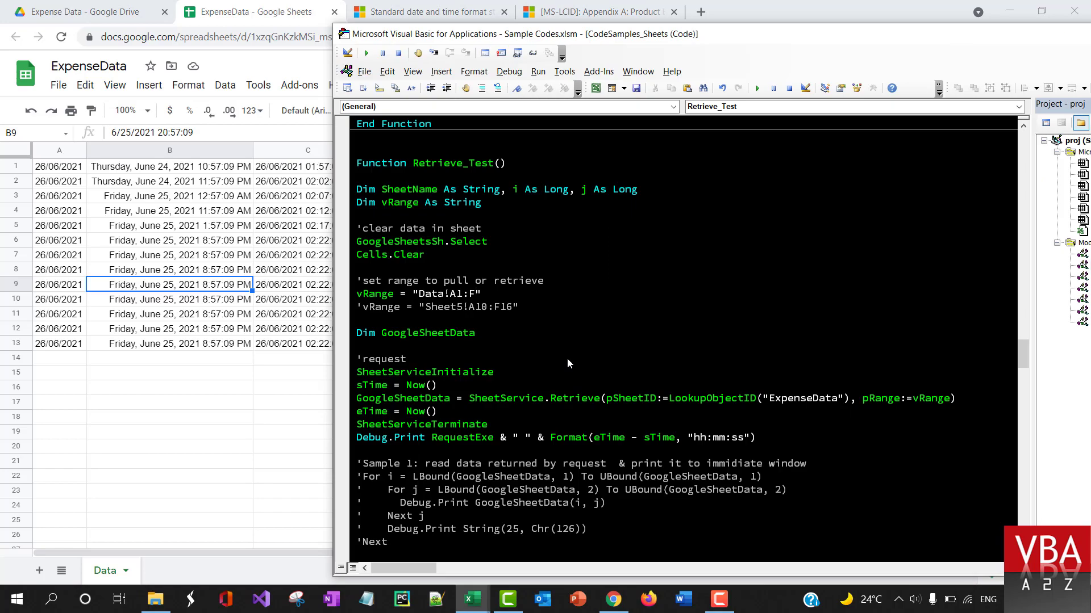
Step: Bring the Sample Codes.xlsm workbook forward and highlight the ExpenseData sheet name in the Retrieve line
{"action": "key", "text": "alt+tab"}
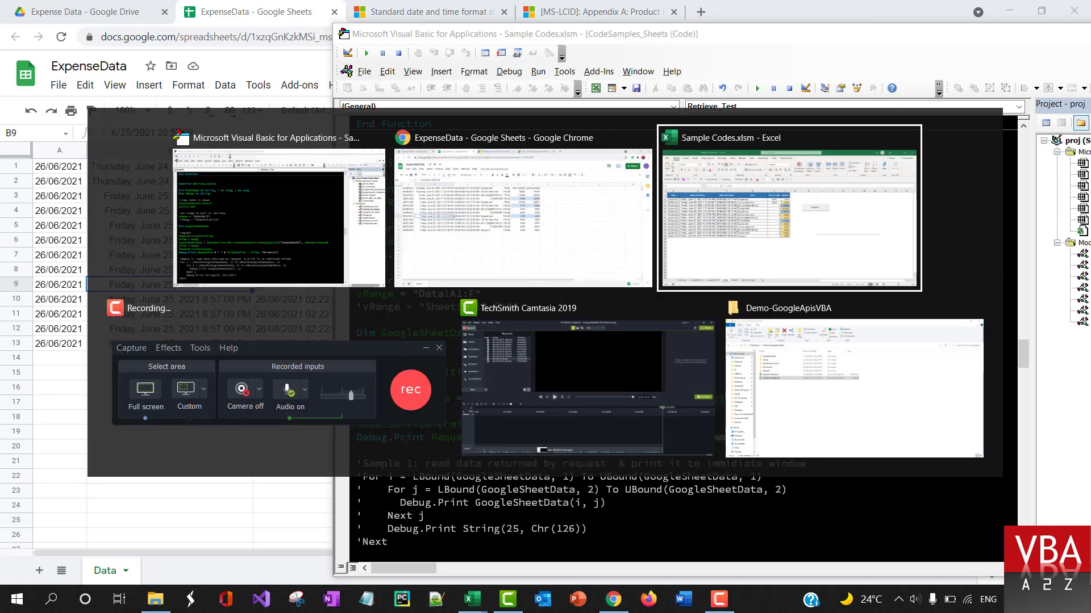
{"action": "left_click", "coordinate": [787, 209]}
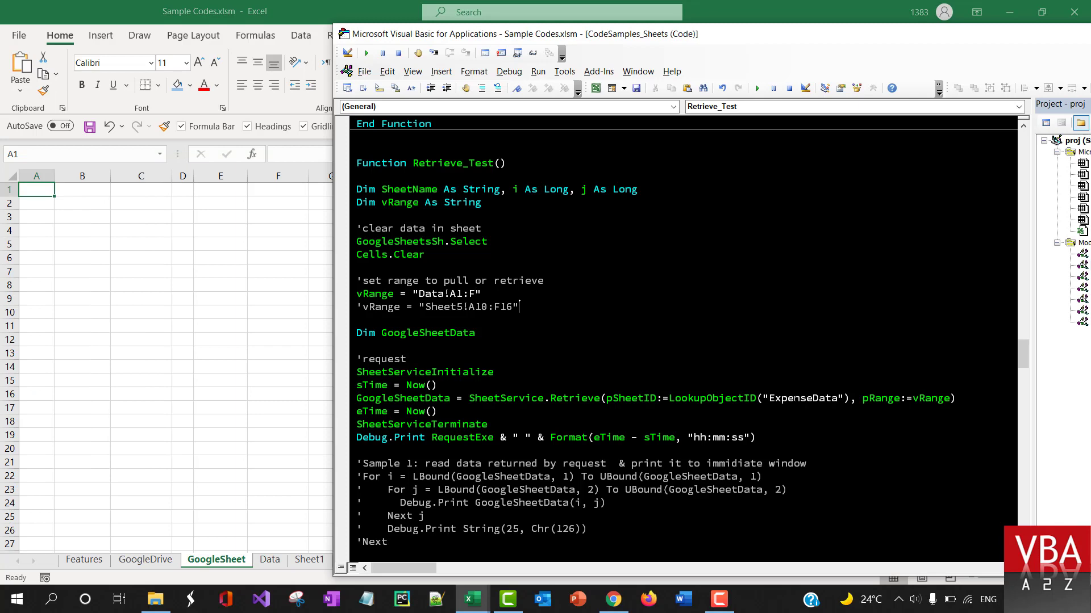
{"action": "double_click", "coordinate": [754, 397]}
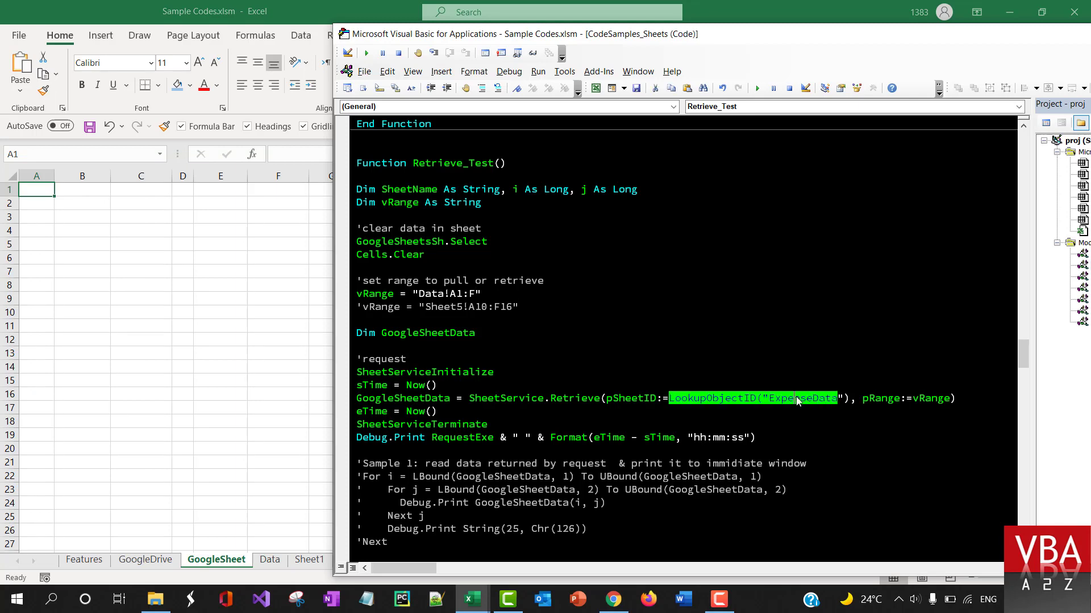
{"action": "scroll", "scroll_direction": "down", "scroll_amount": 3}
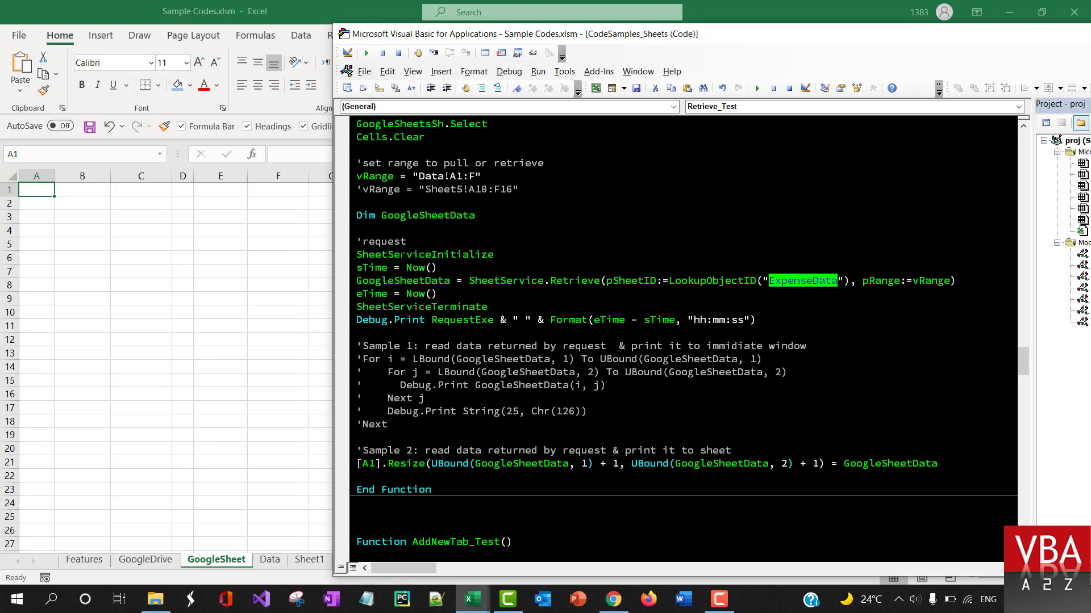
{"action": "left_click", "coordinate": [388, 306]}
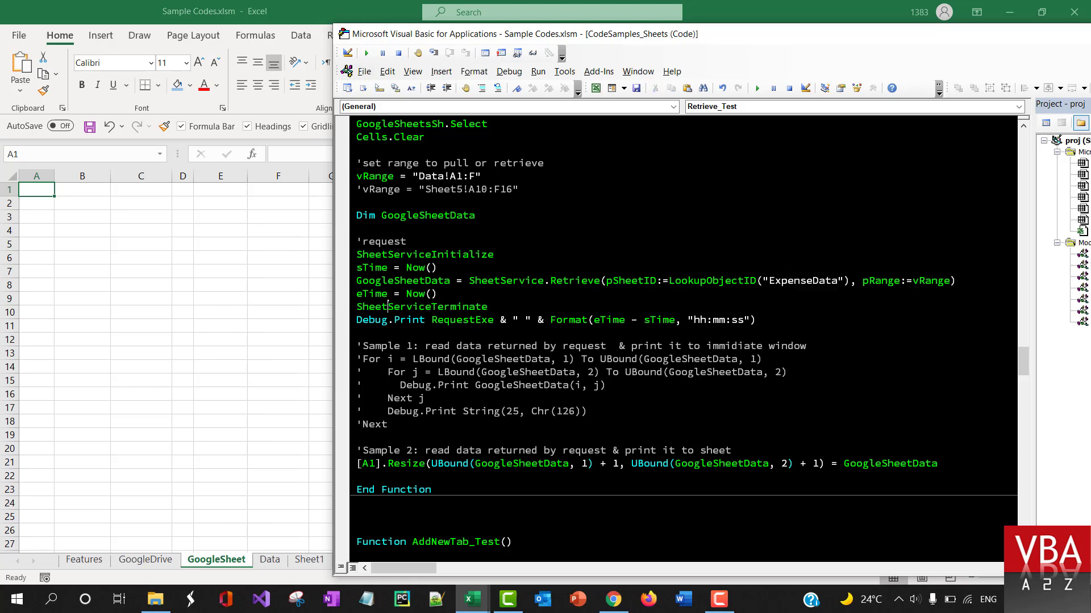
{"action": "scroll", "scroll_direction": "up", "scroll_amount": 3}
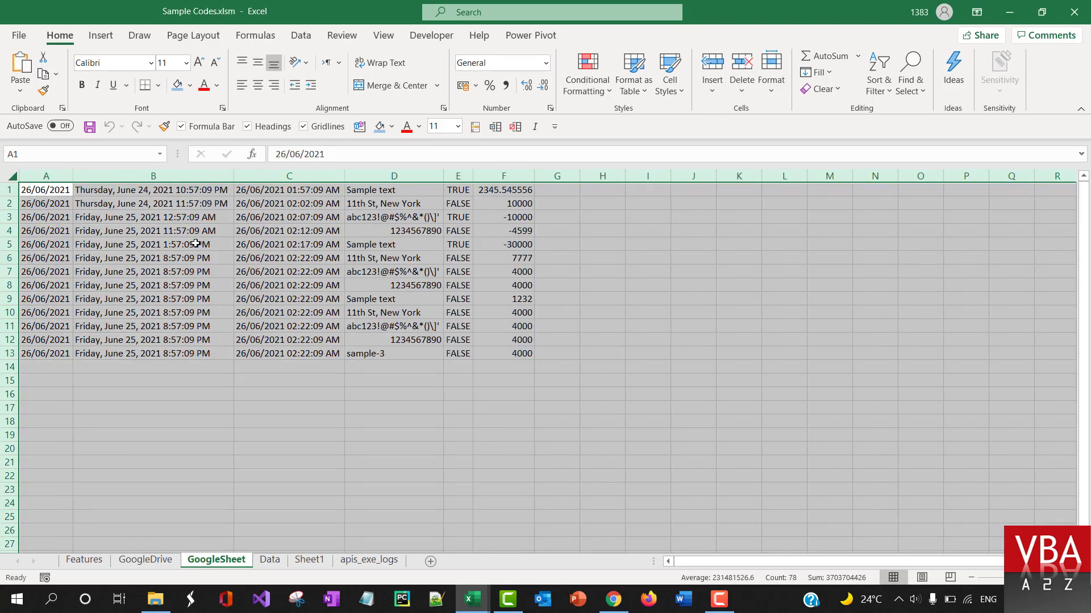
Step: Check the 13 retrieved rows in A1:F13 on the GoogleSheet tab, then switch to the browser
{"action": "left_click", "coordinate": [46, 189]}
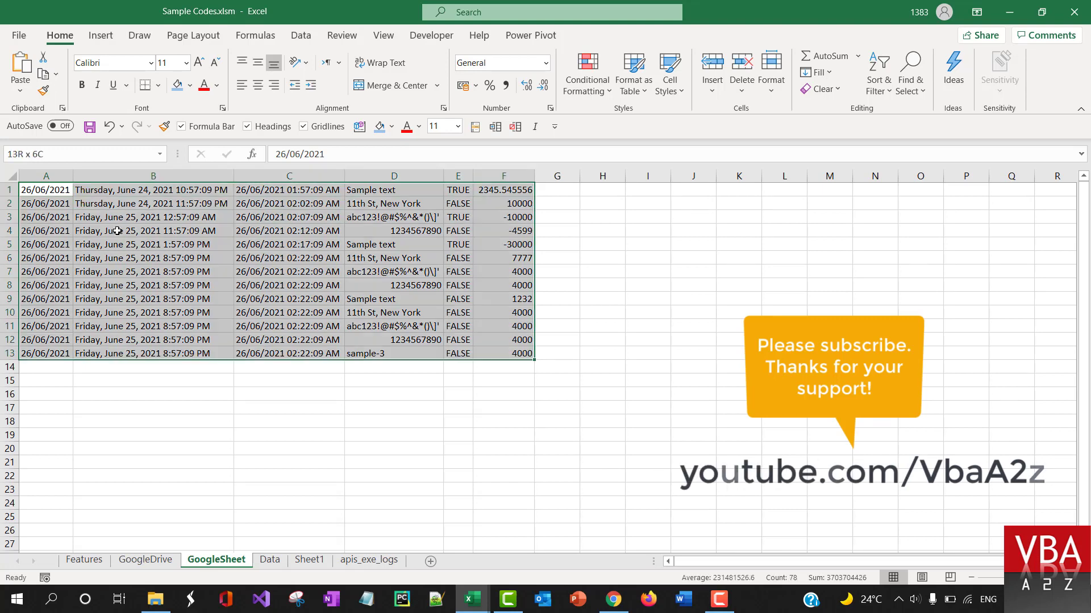
{"action": "left_click", "coordinate": [46, 189]}
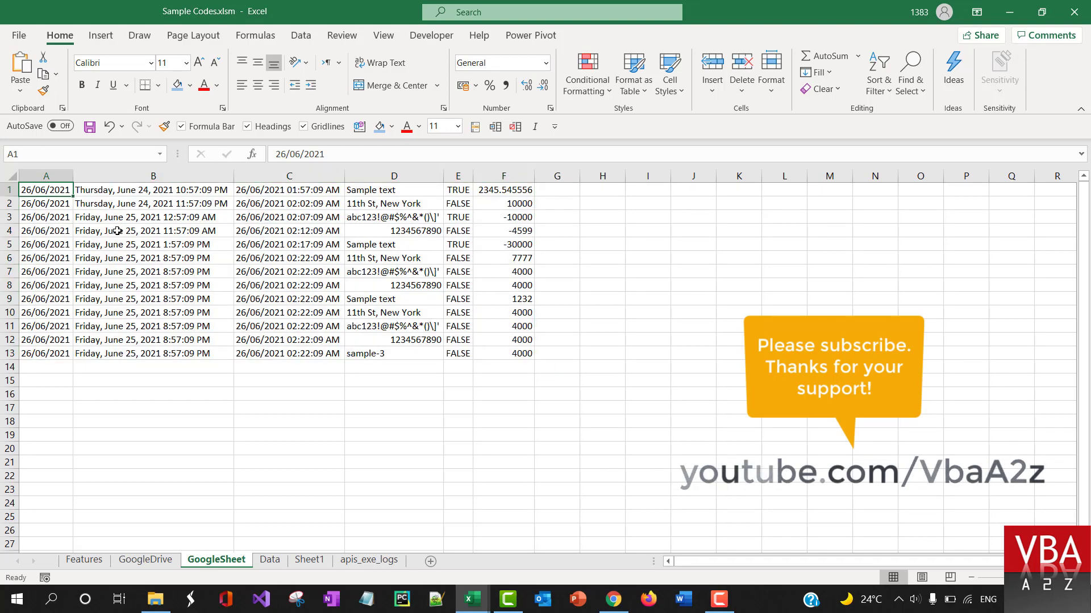
{"action": "key", "text": "alt+tab"}
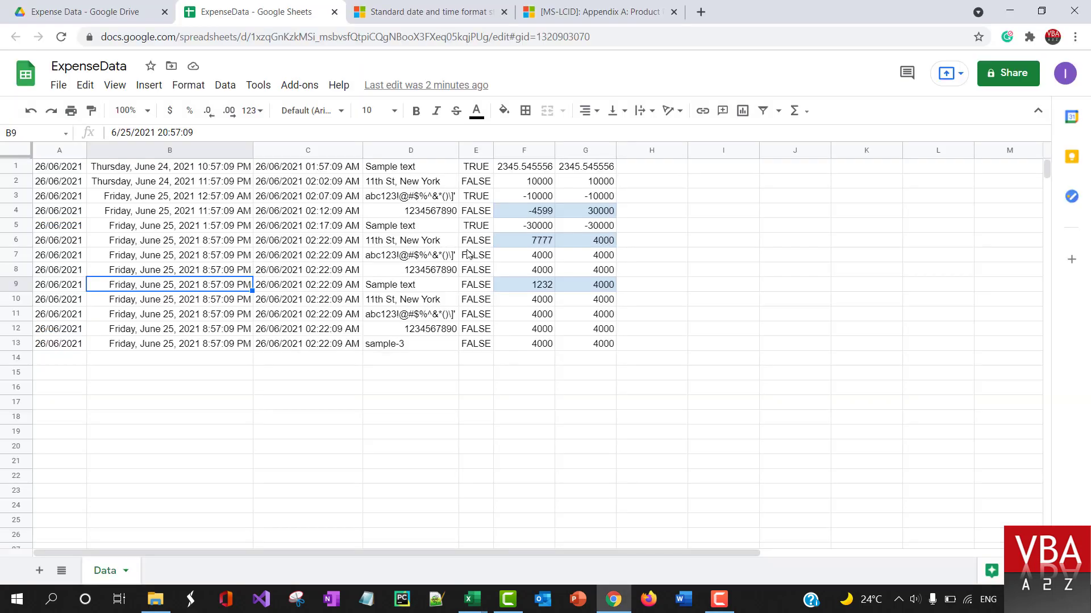
{"action": "mouse_move", "coordinate": [137, 526]}
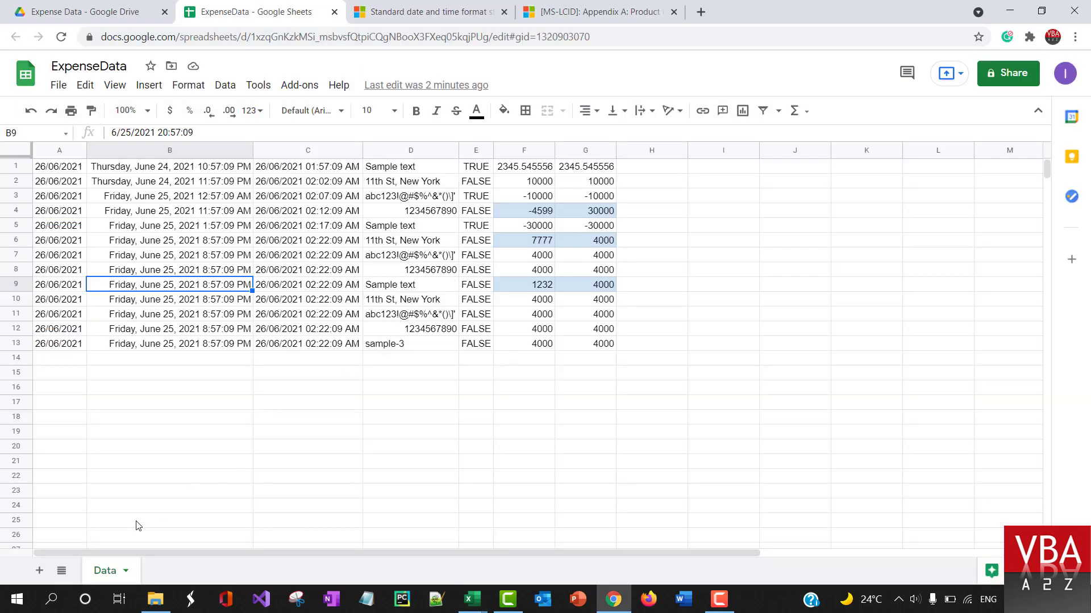
{"action": "mouse_move", "coordinate": [126, 583]}
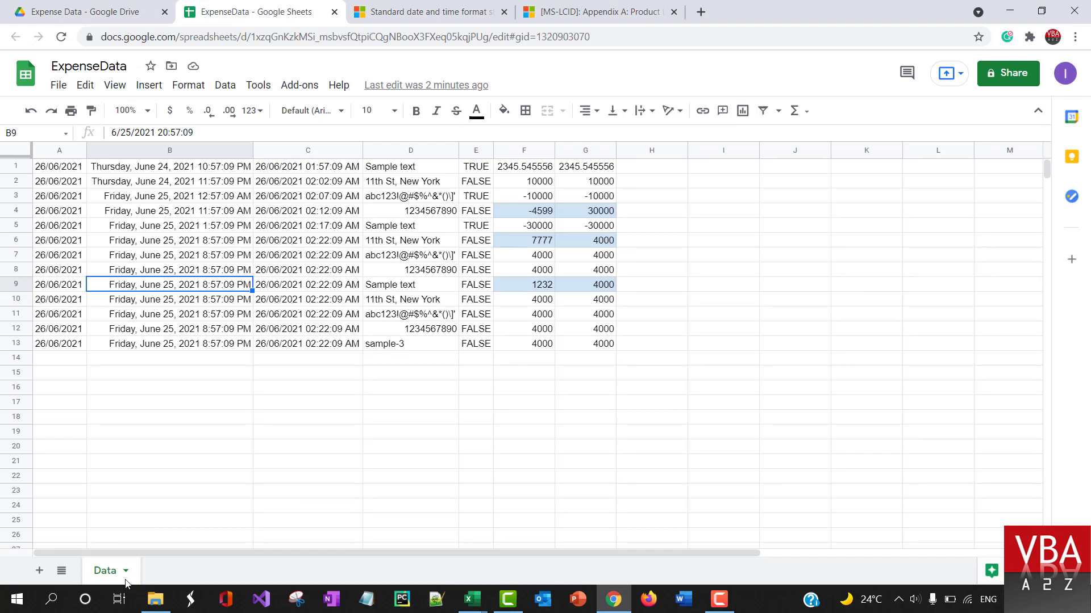
{"action": "mouse_move", "coordinate": [205, 536]}
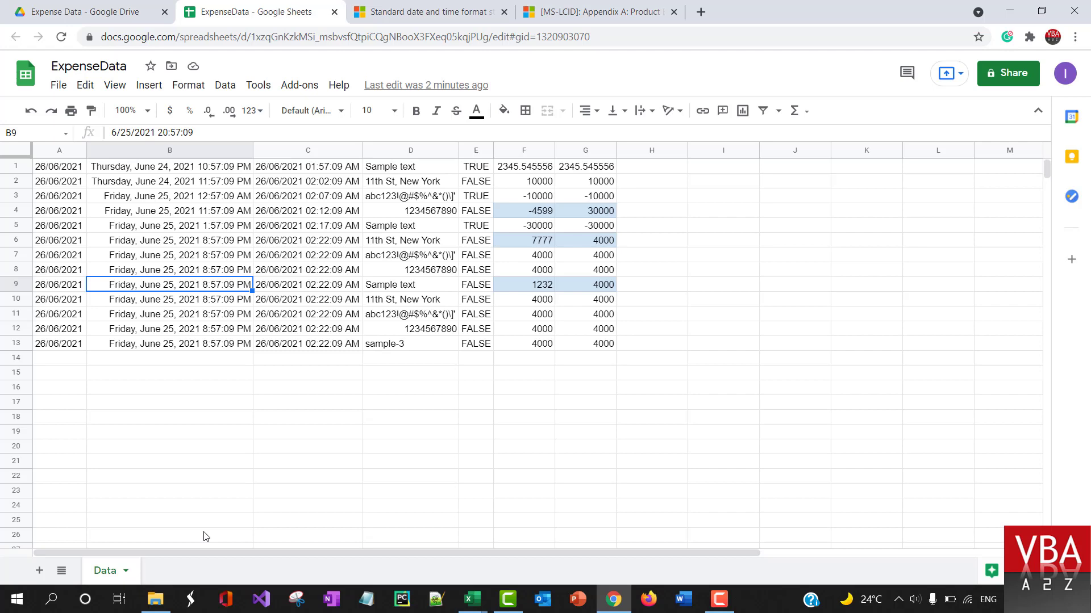
{"action": "mouse_move", "coordinate": [762, 14]}
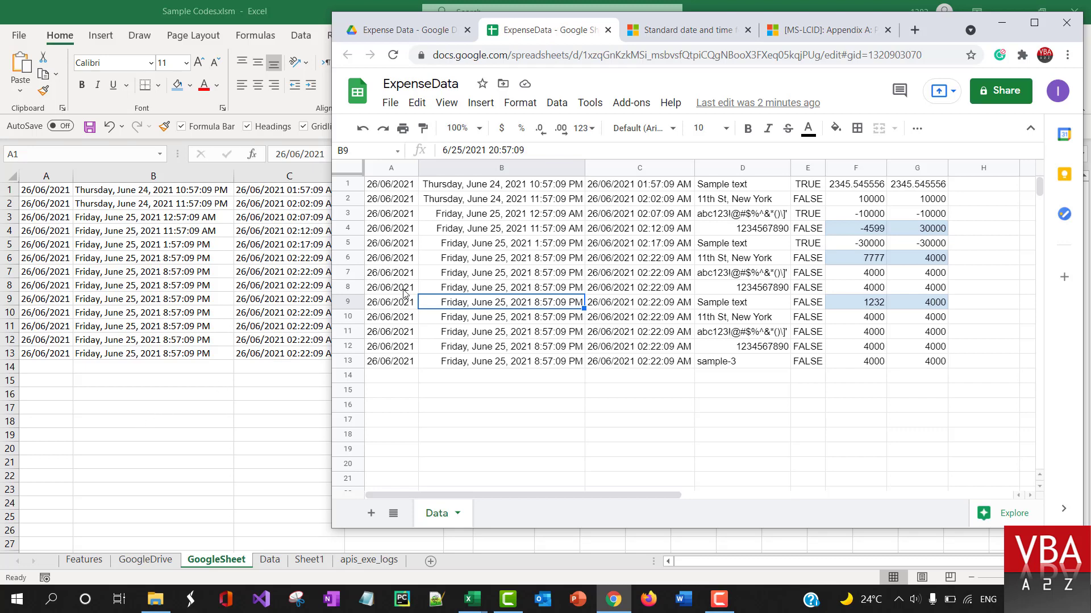
{"action": "mouse_move", "coordinate": [929, 298]}
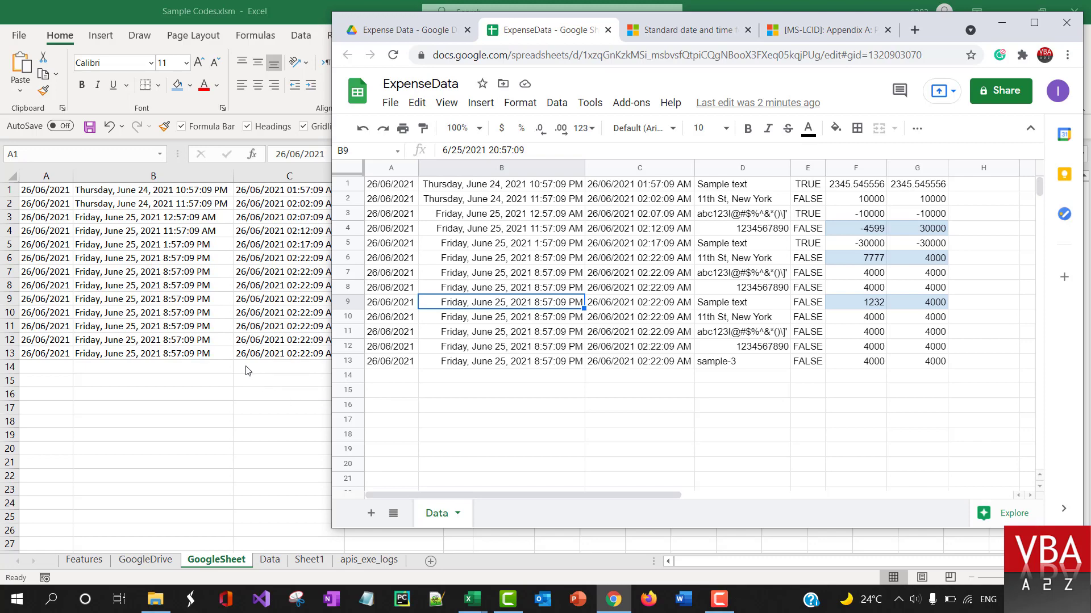
Step: Bring the Visual Basic for Applications editor back in front of the Excel workbook
{"action": "key", "text": "alt+tab"}
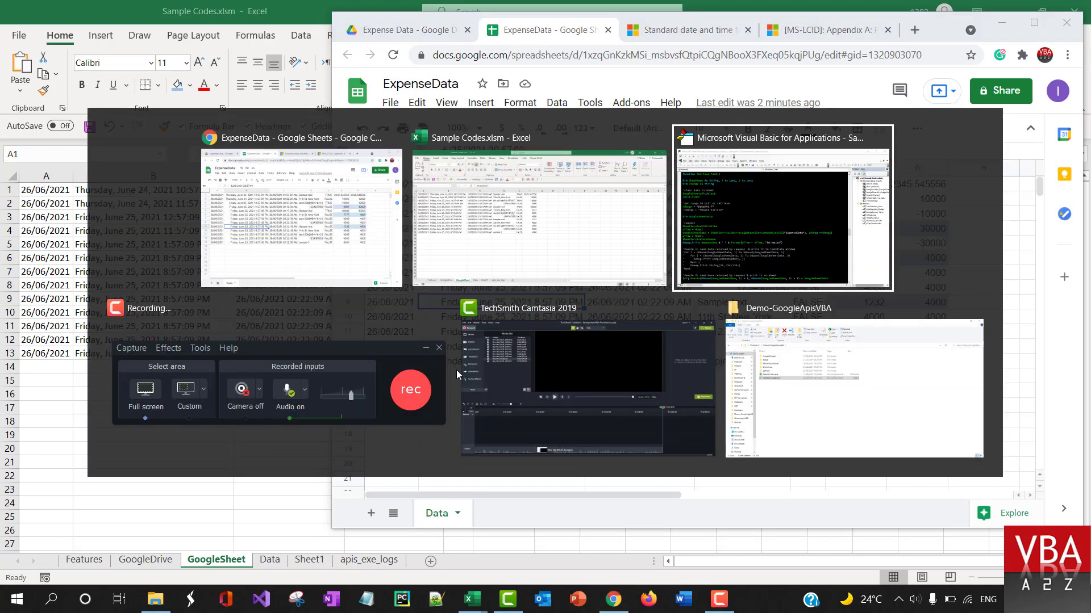
{"action": "left_click", "coordinate": [780, 216]}
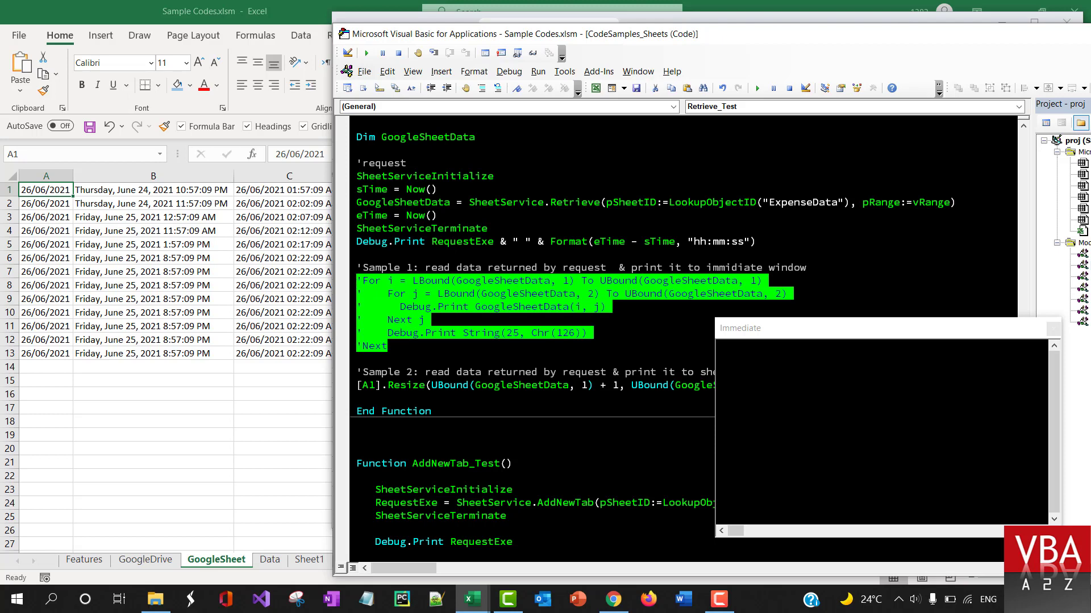
Step: Run Retrieve_Test with the Sample 1 loop uncommented, printing each ExpenseData row to Immediate
{"action": "scroll", "scroll_direction": "down", "scroll_amount": 3}
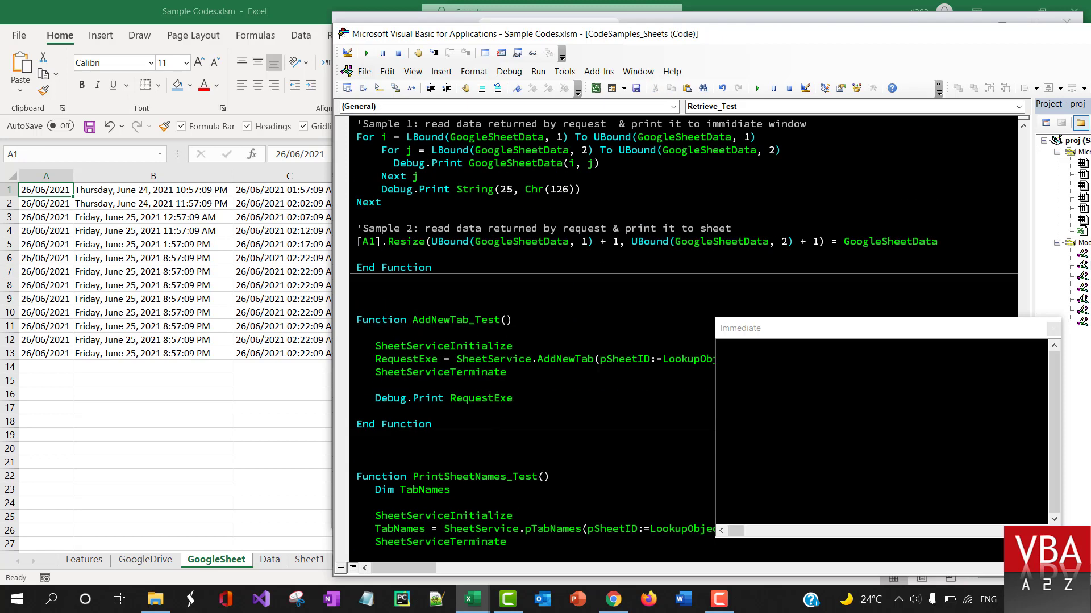
{"action": "scroll", "scroll_direction": "up", "scroll_amount": 3}
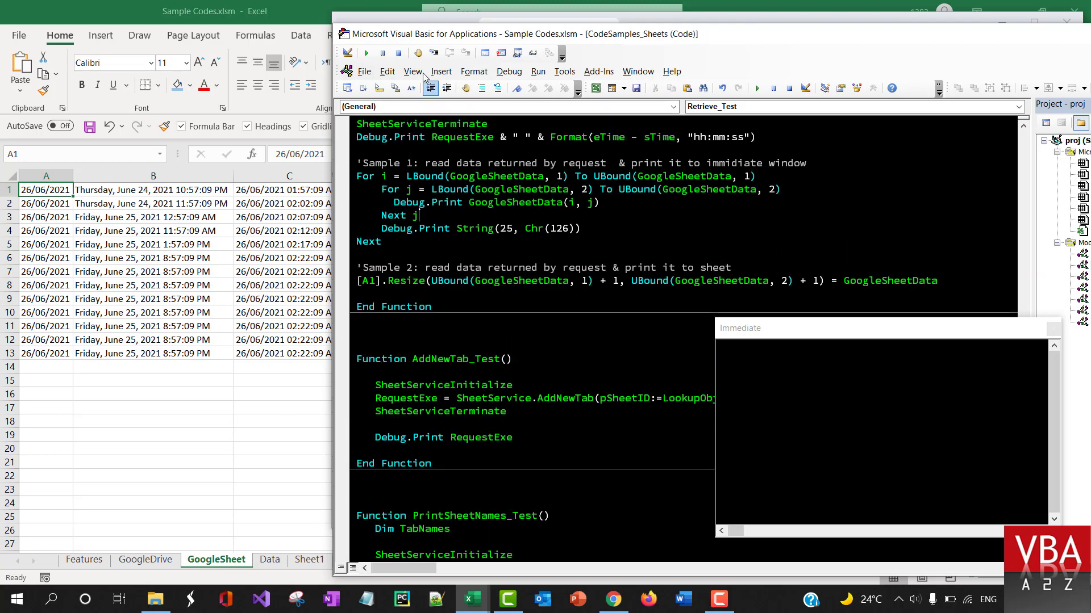
{"action": "left_click", "coordinate": [365, 52]}
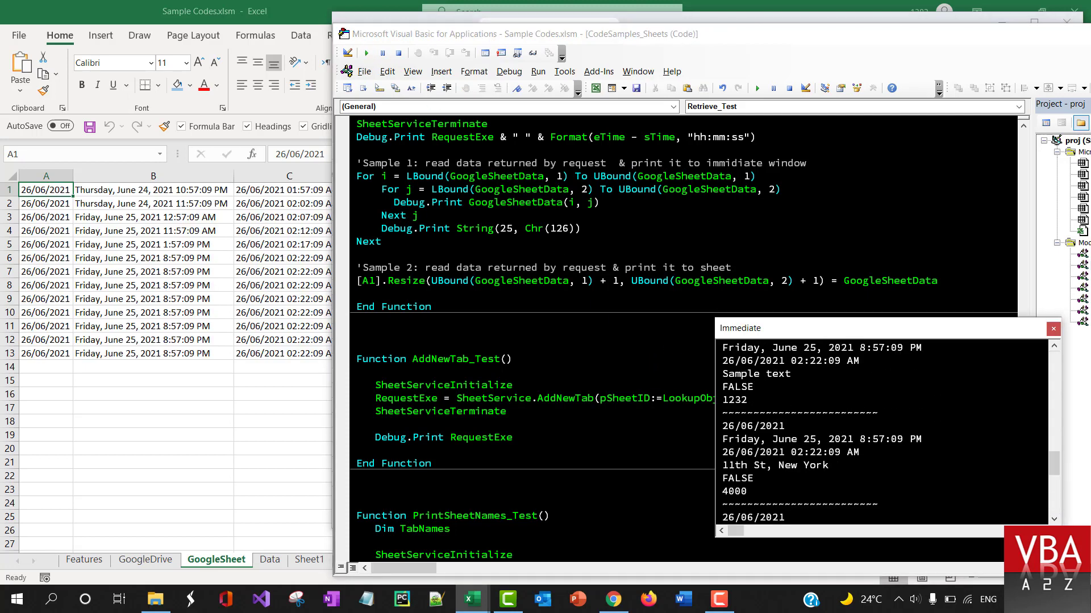
{"action": "scroll", "scroll_direction": "down", "scroll_amount": 3}
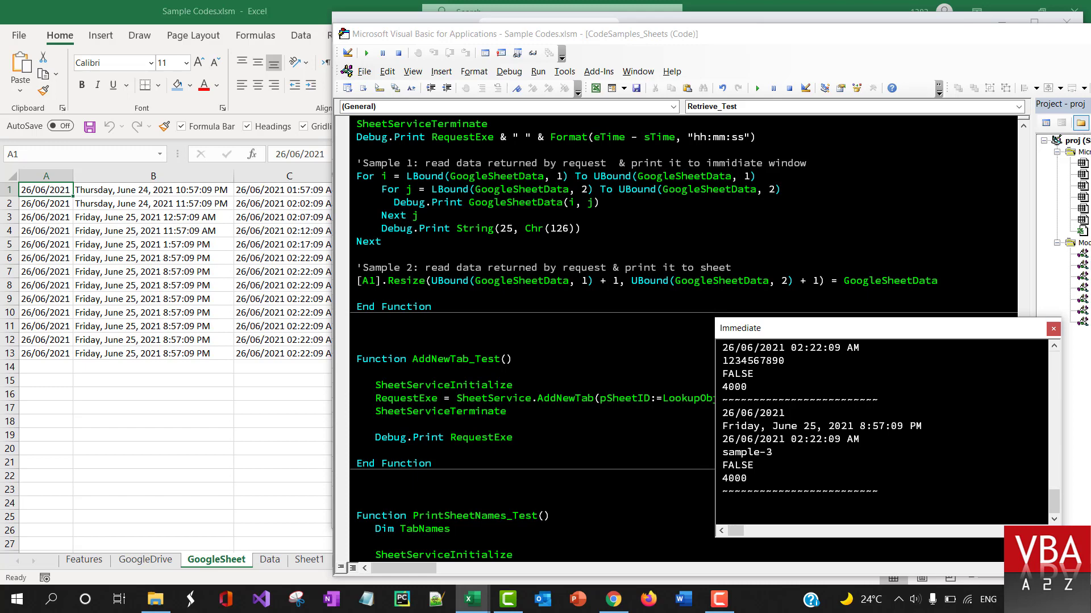
{"action": "left_click", "coordinate": [1053, 327]}
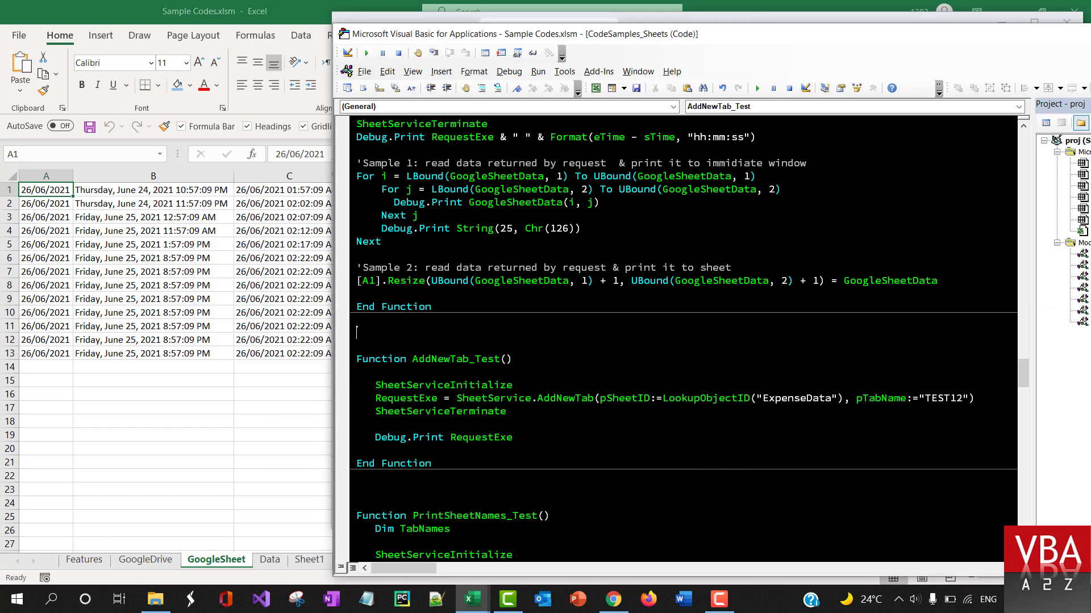